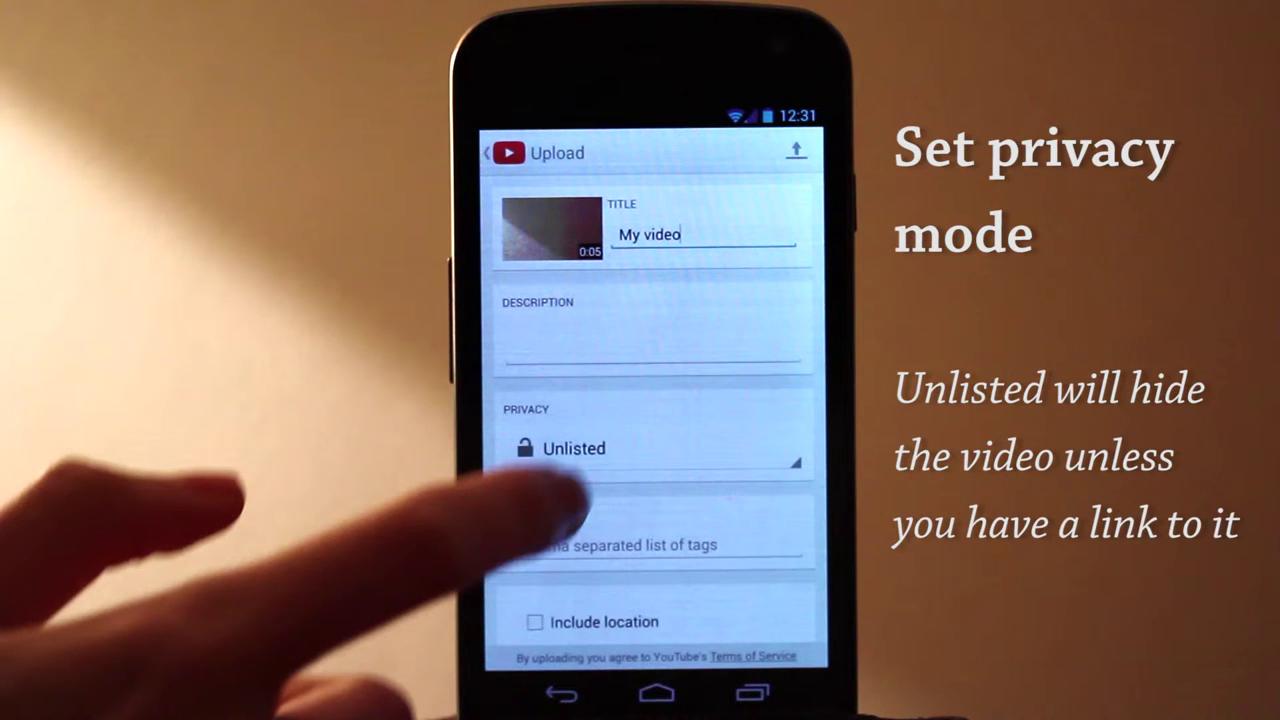
Upload the video as Unlisted, then address its emailed link to the contact matching 'ben'.
left_click(652, 448)
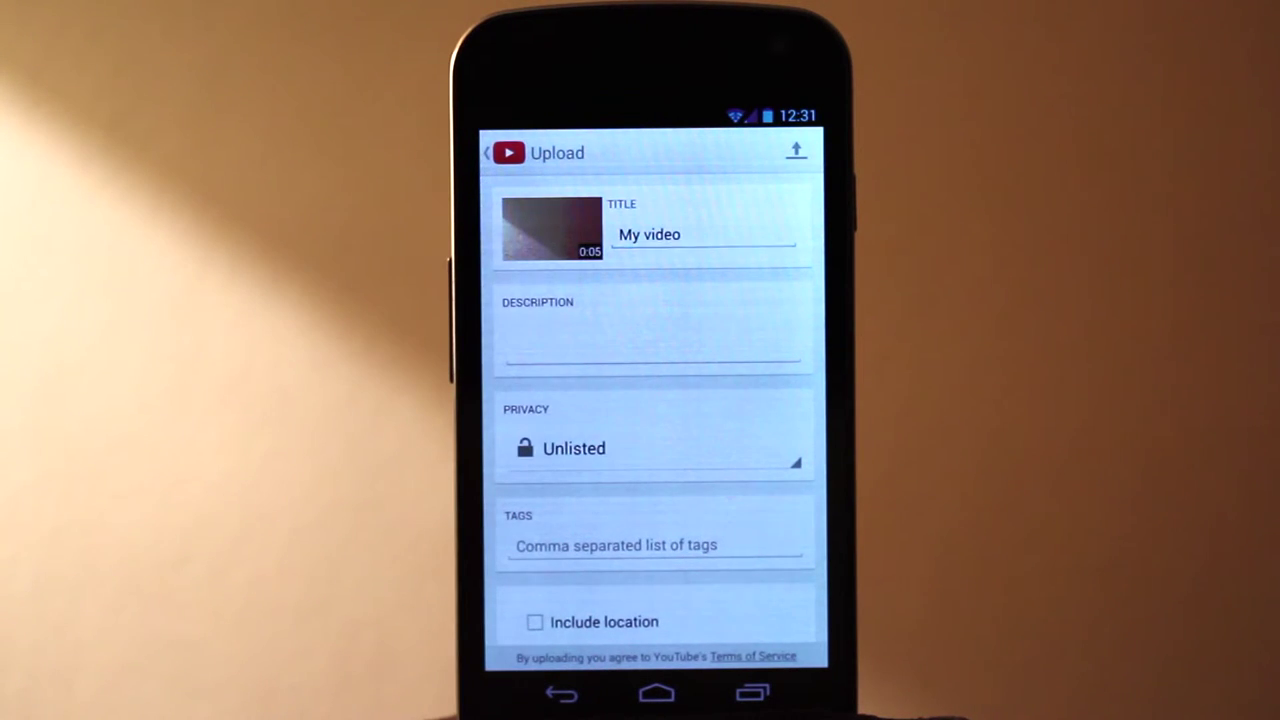
left_click(796, 152)
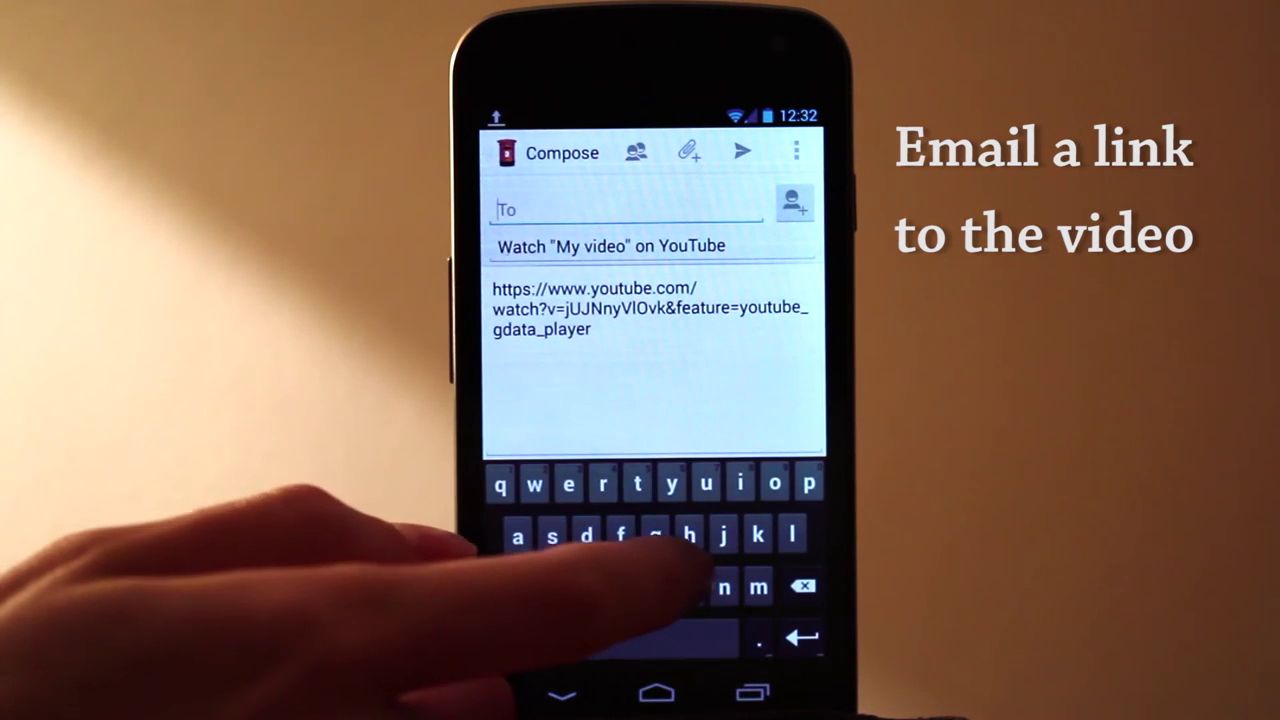
type("ben")
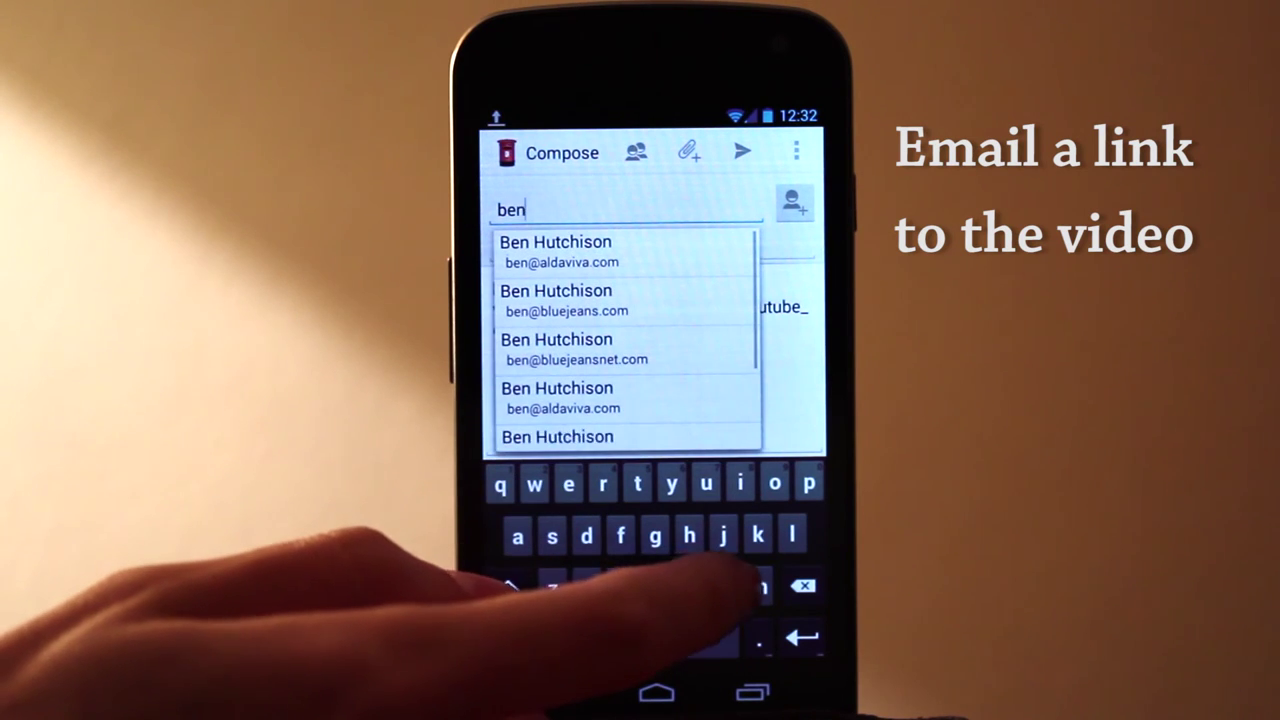
left_click(556, 252)
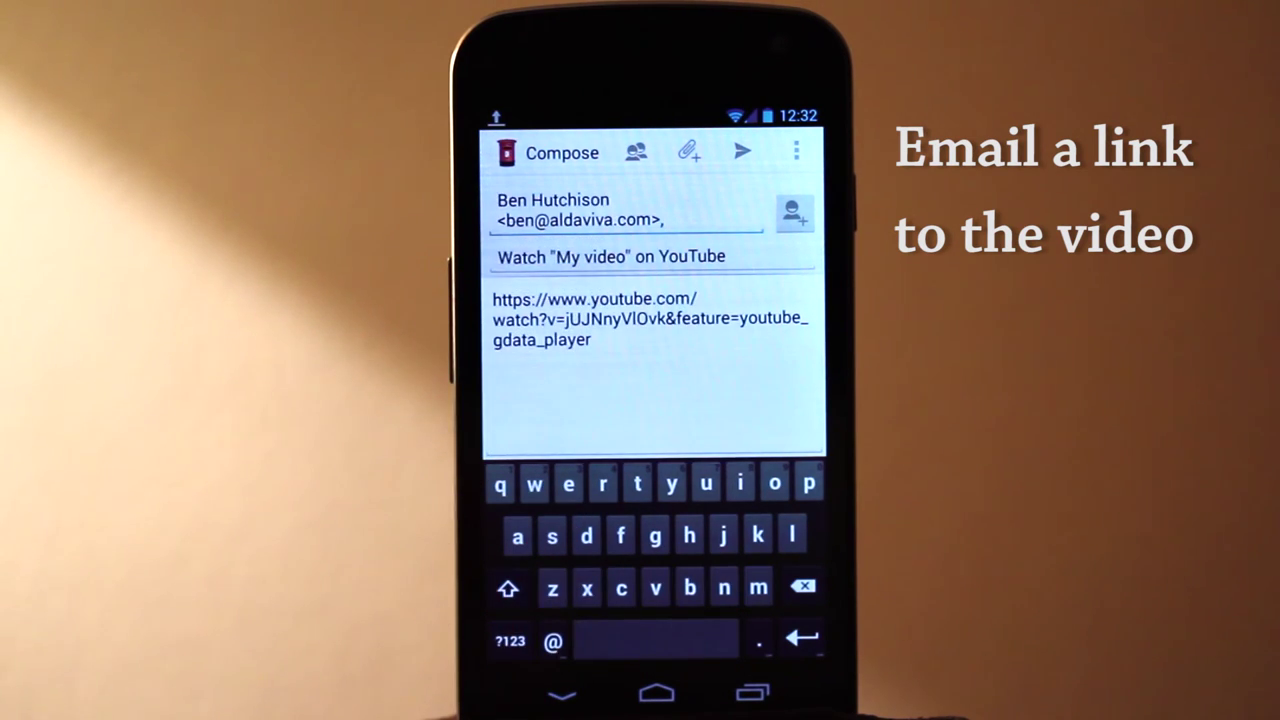